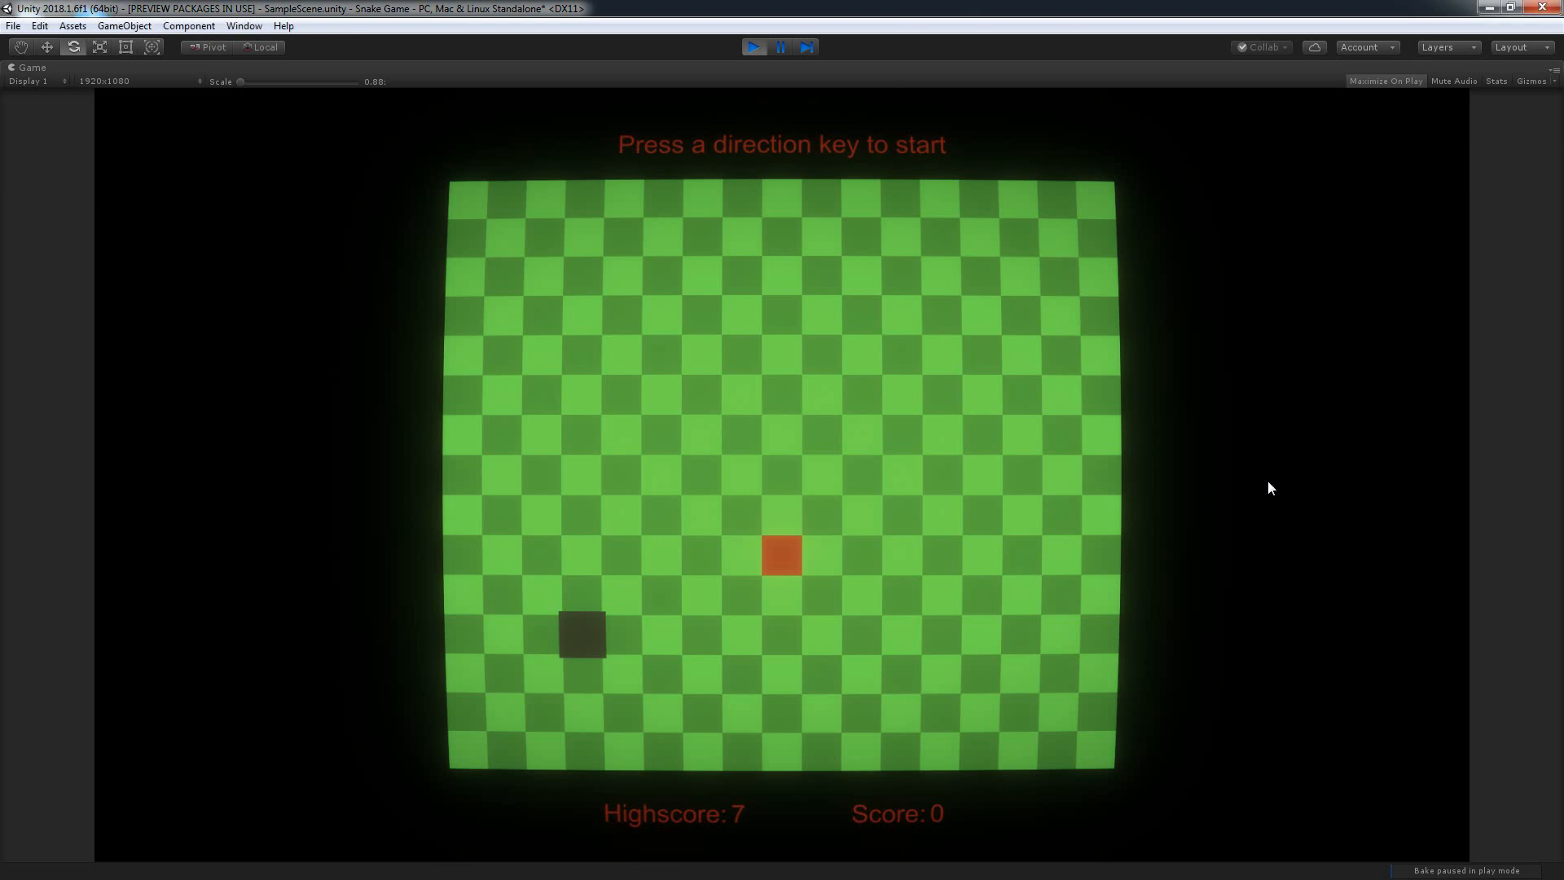
# Steer the snake downward on the green checkerboard while the game runs in Play mode.
pyautogui.press('Down')
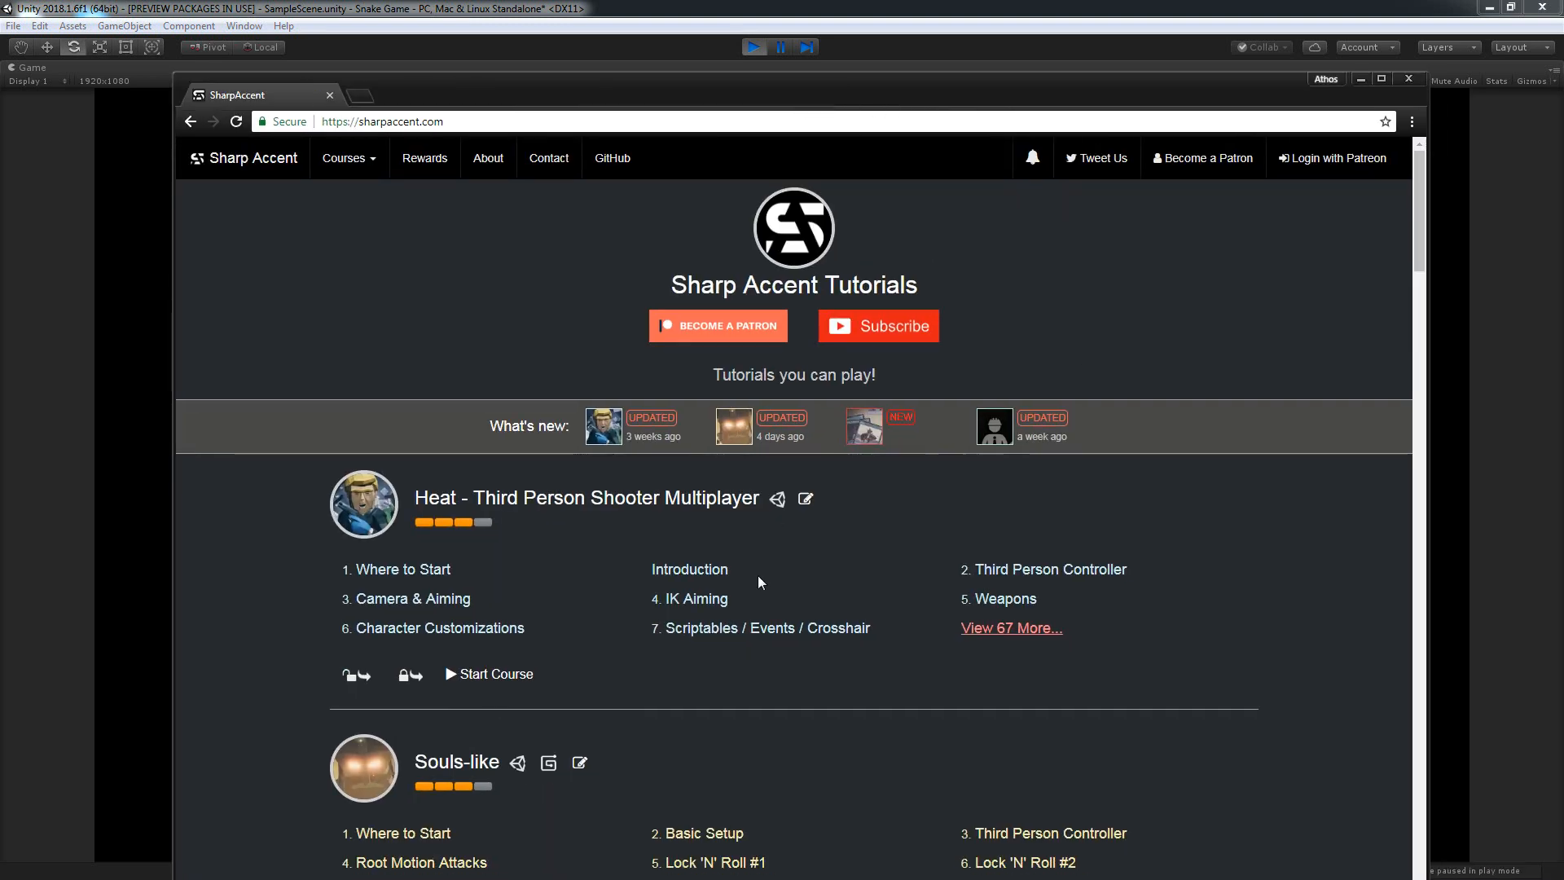
pyautogui.moveTo(1163, 428)
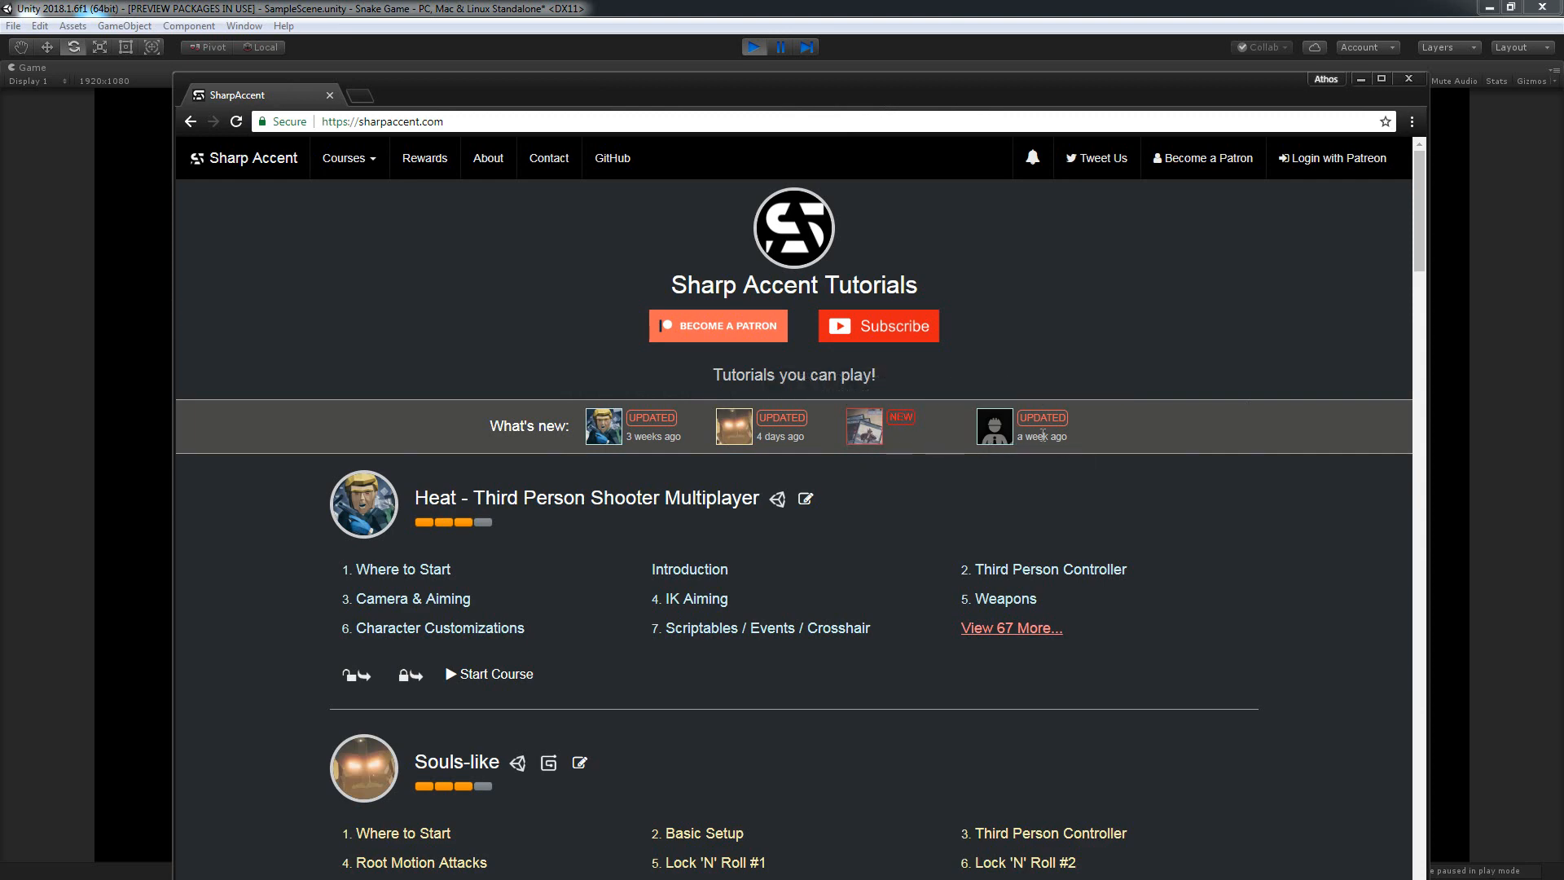
pyautogui.moveTo(508, 537)
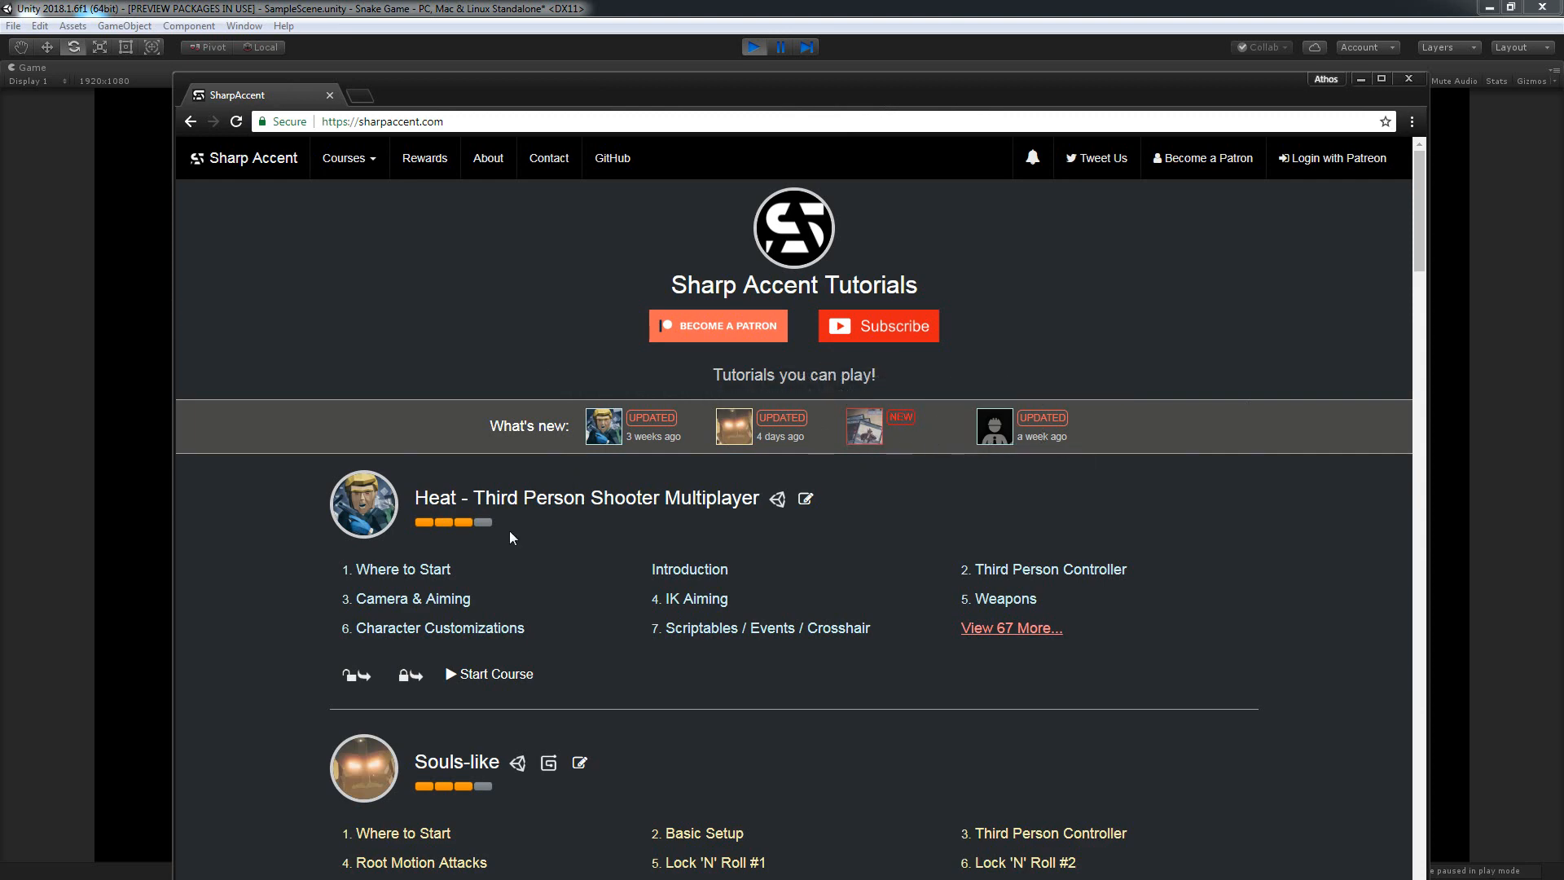